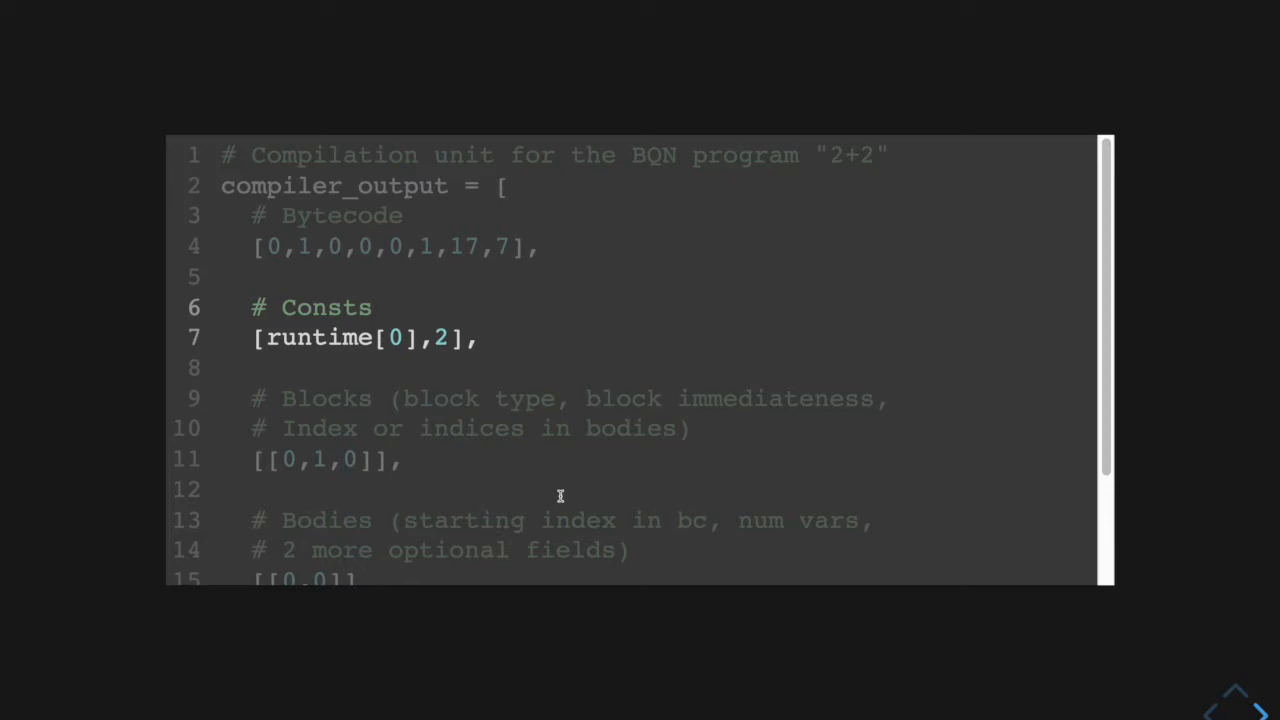
{"action": "scroll", "scroll_direction": "down", "scroll_amount": 3}
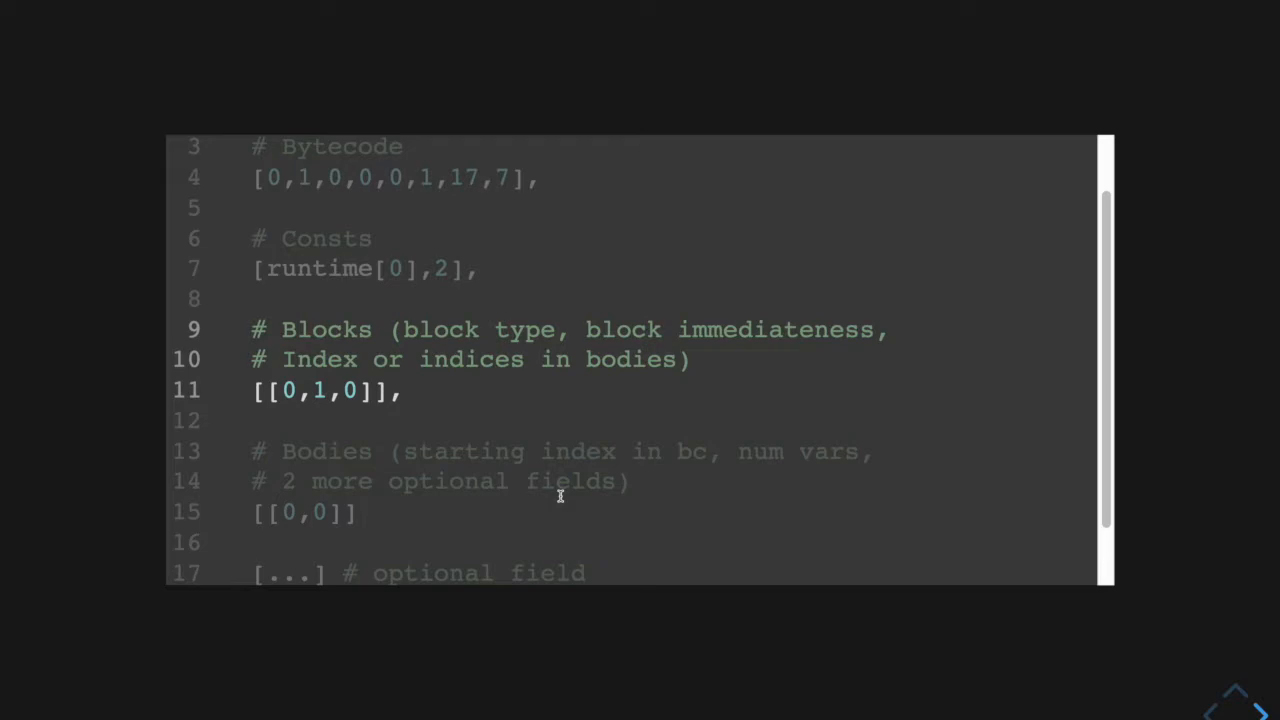
{"action": "scroll", "scroll_direction": "down", "scroll_amount": 3}
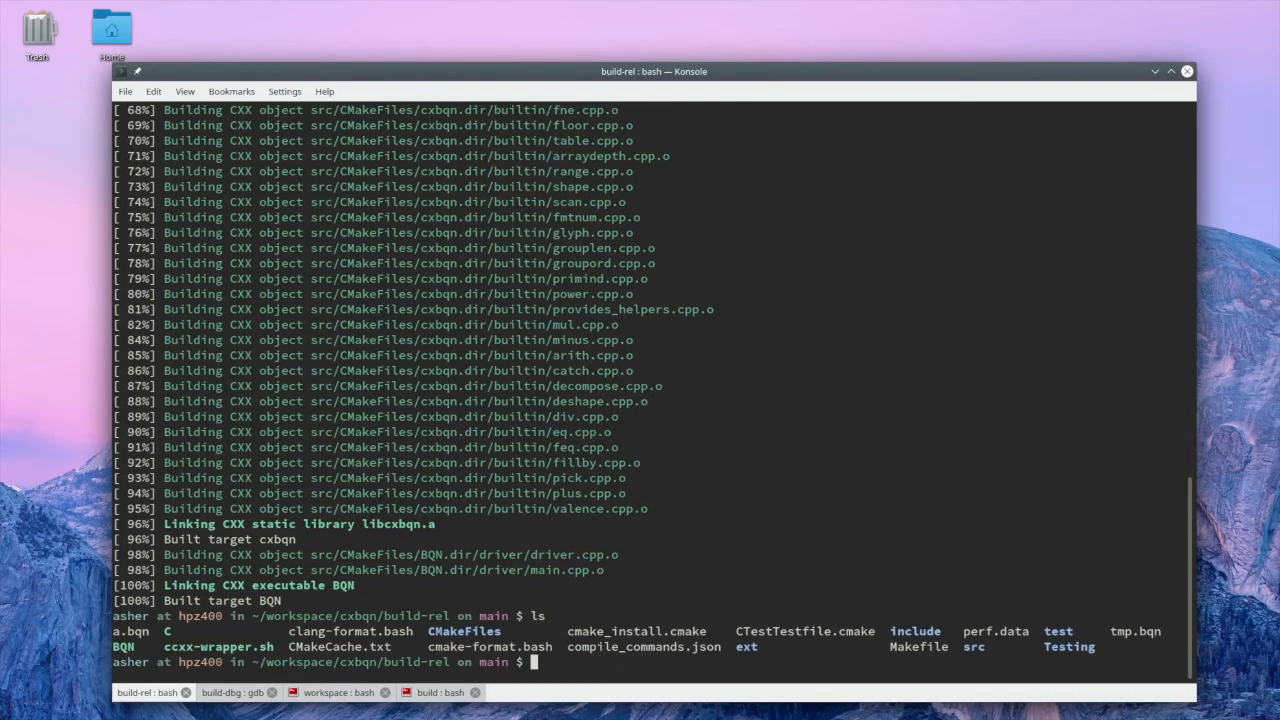
{"action": "type", "text": "./BQN -v"}
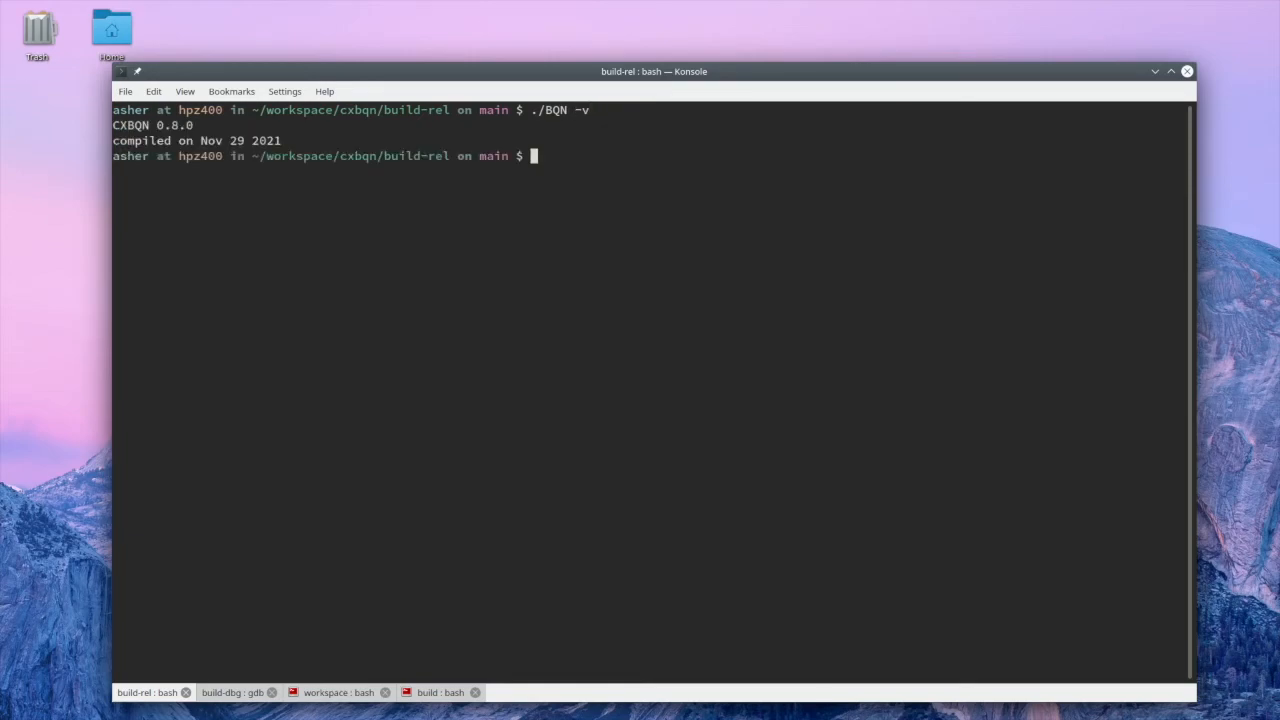
{"action": "type", "text": "./BQN -h"}
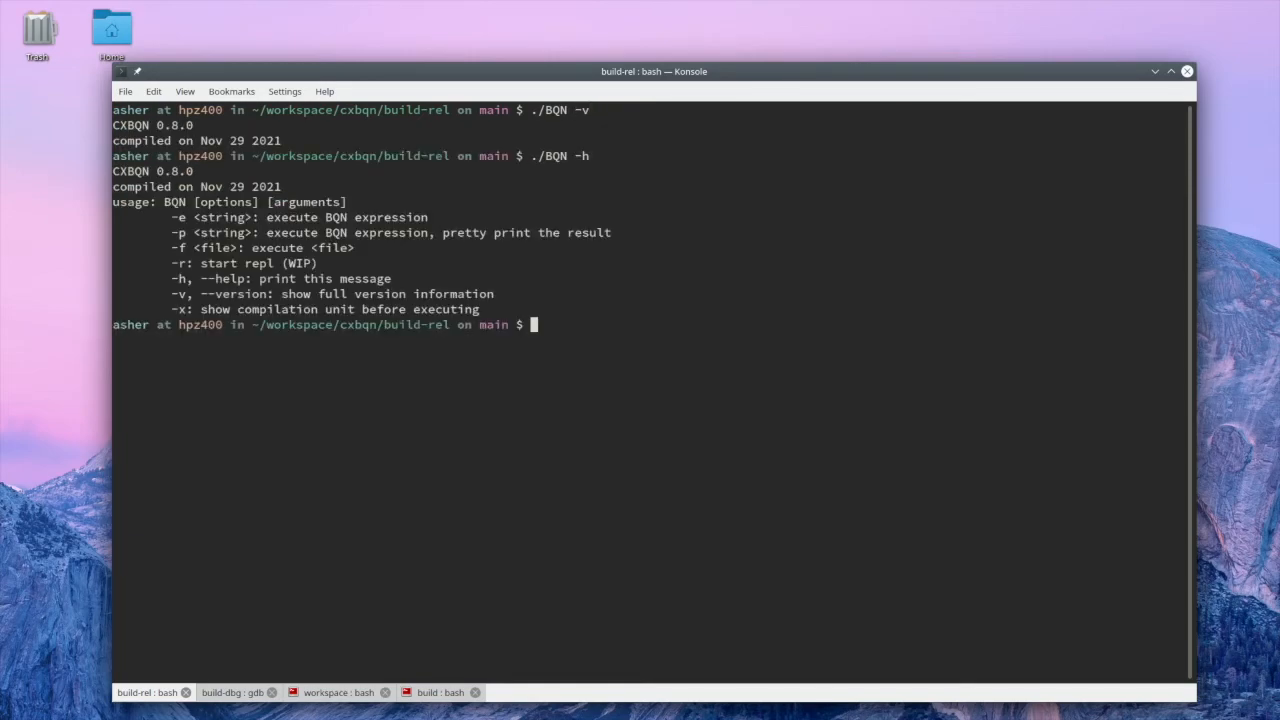
{"action": "type", "text": "./BQN -r"}
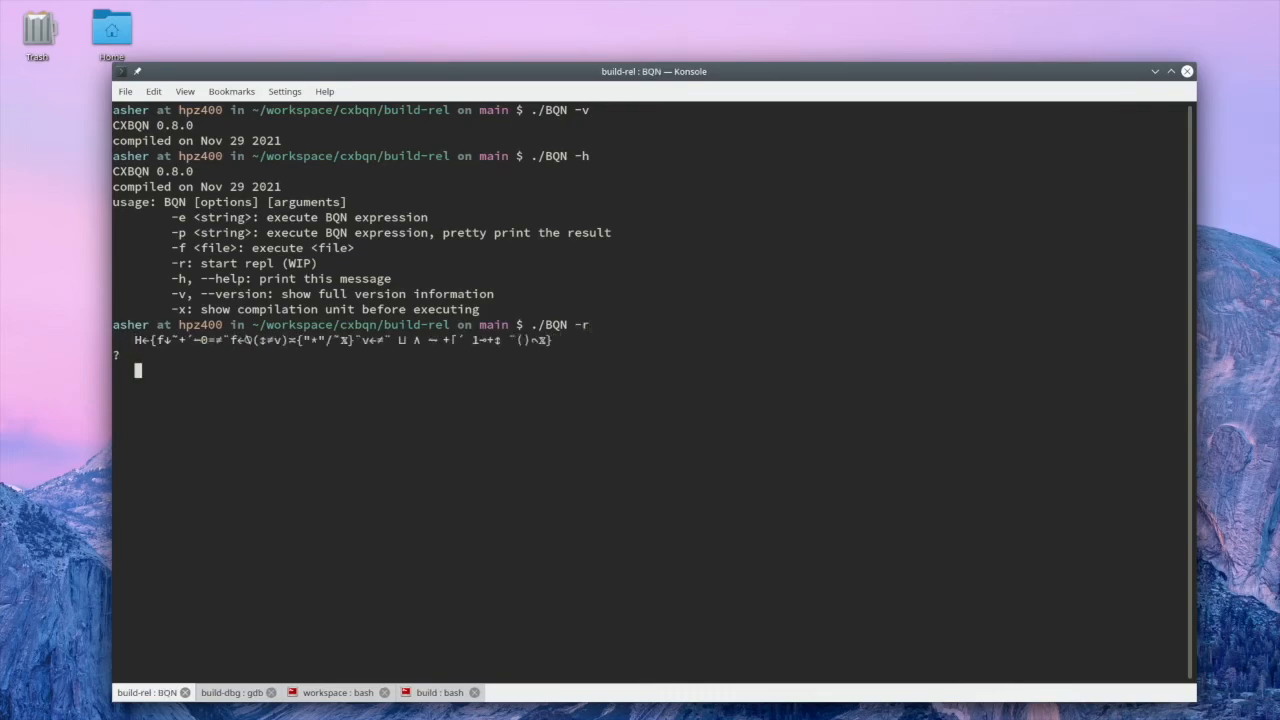
{"action": "type", "text": "H 1‿2‿8‿13"}
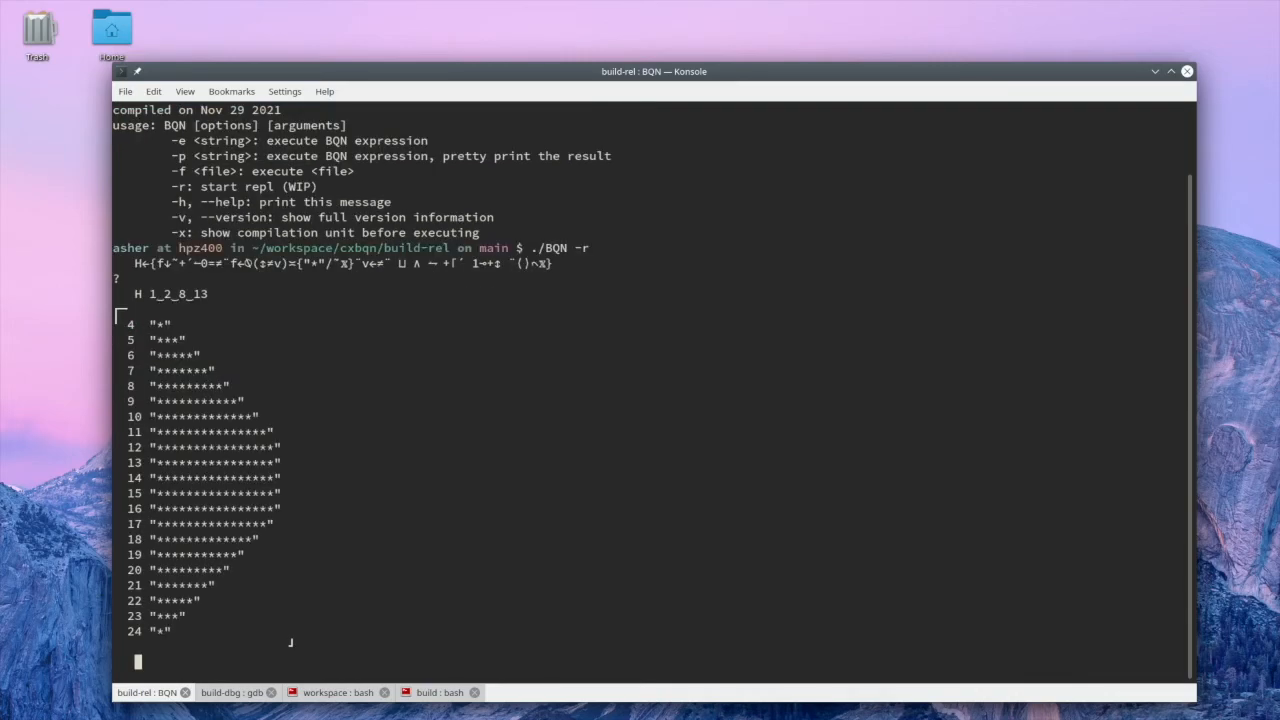
{"action": "type", "text": "H 1_2_8_1"}
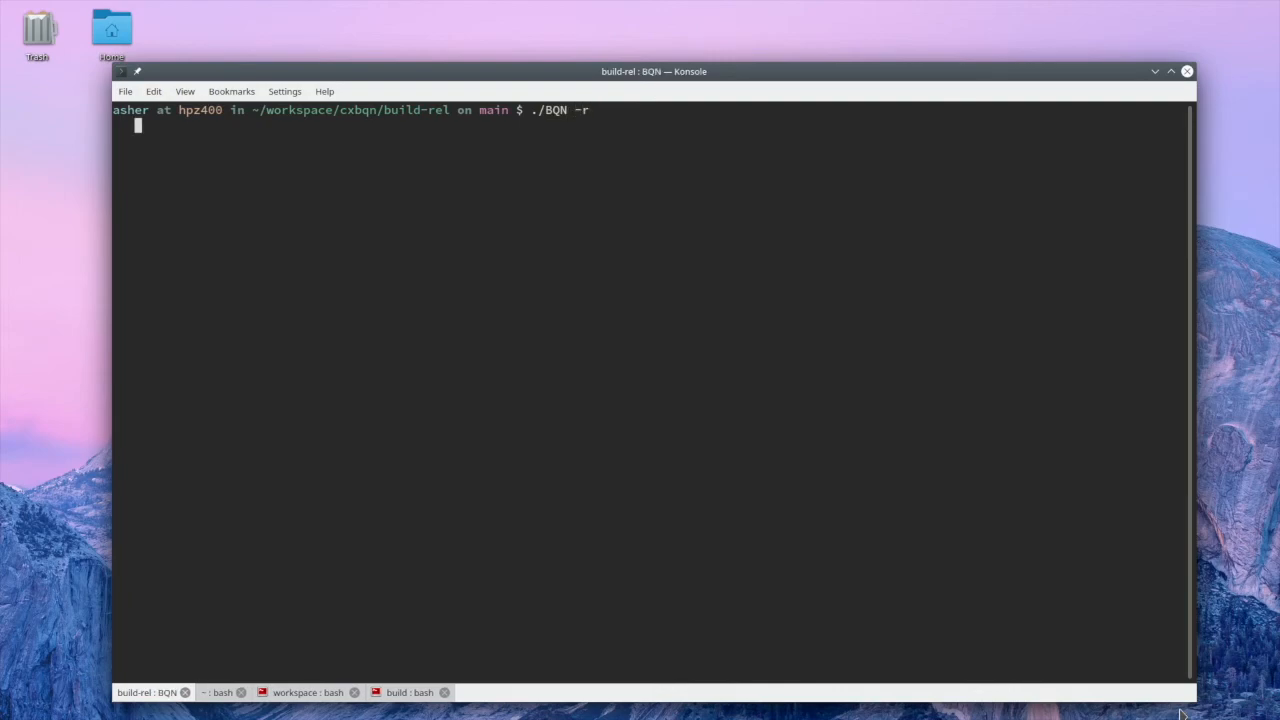
{"action": "type", "text": "foo←10"}
{"action": "type", "text": "foobarb"}
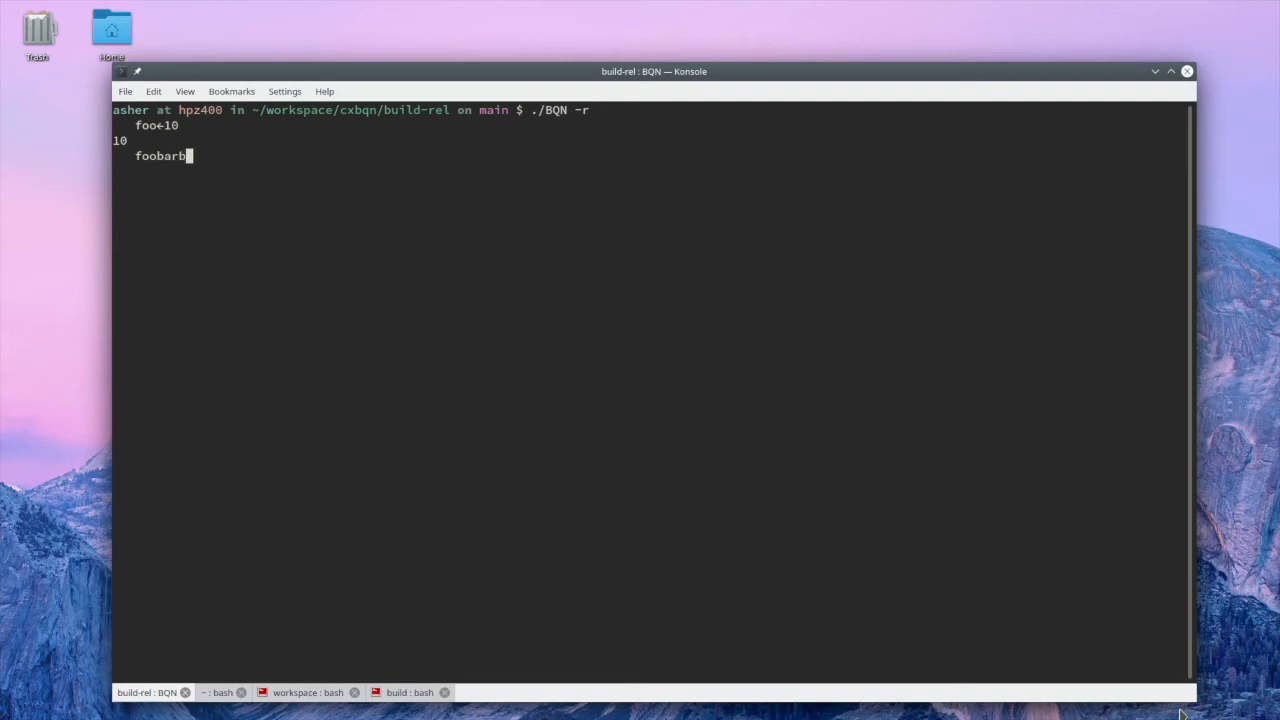
{"action": "type", "text": "z←"}
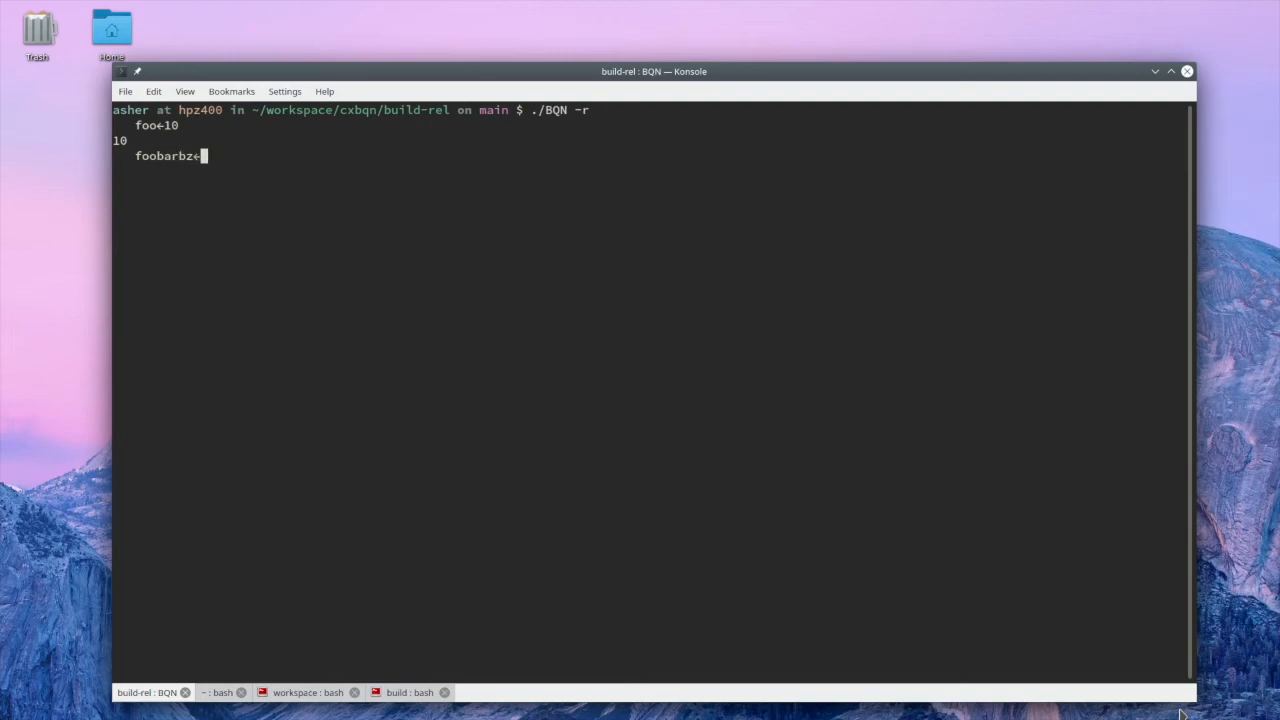
{"action": "type", "text": "155"}
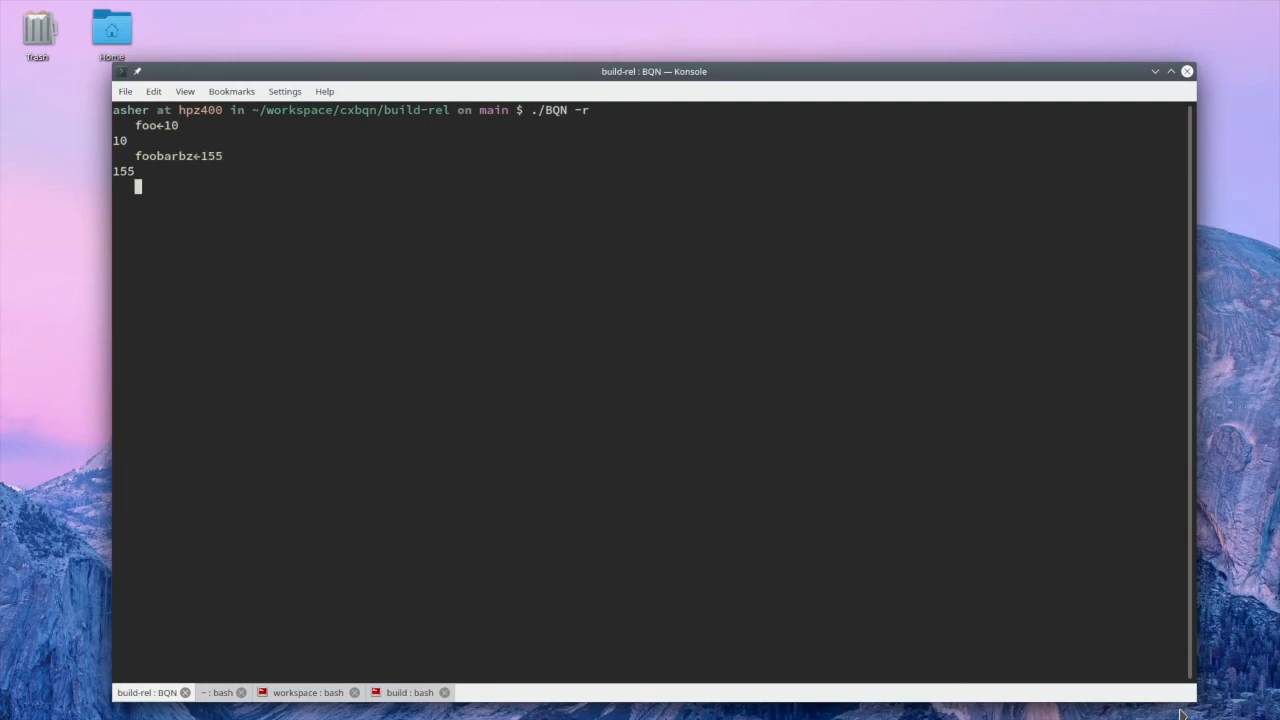